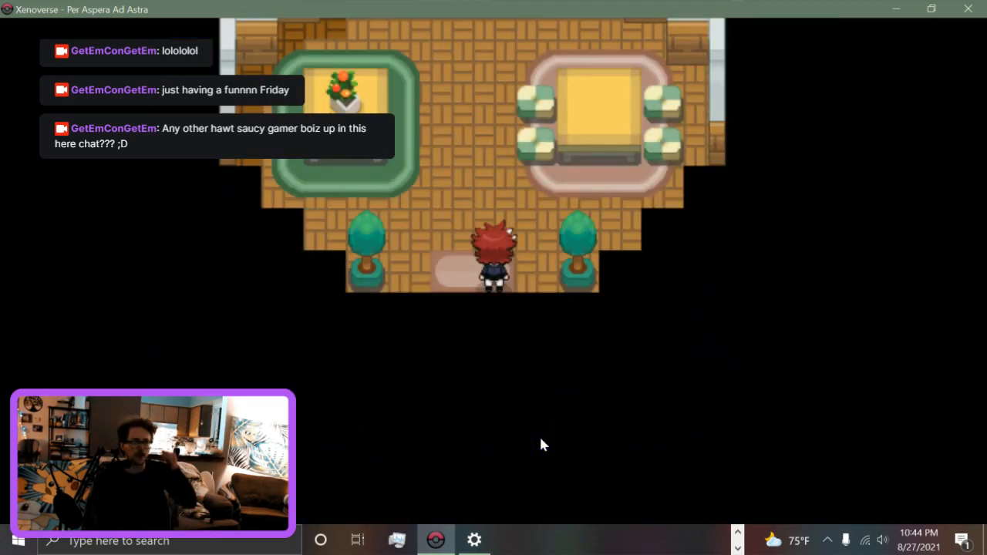
Step: Walk out of the house and start the conversation with Swami about Wallace Daddy
key("up")
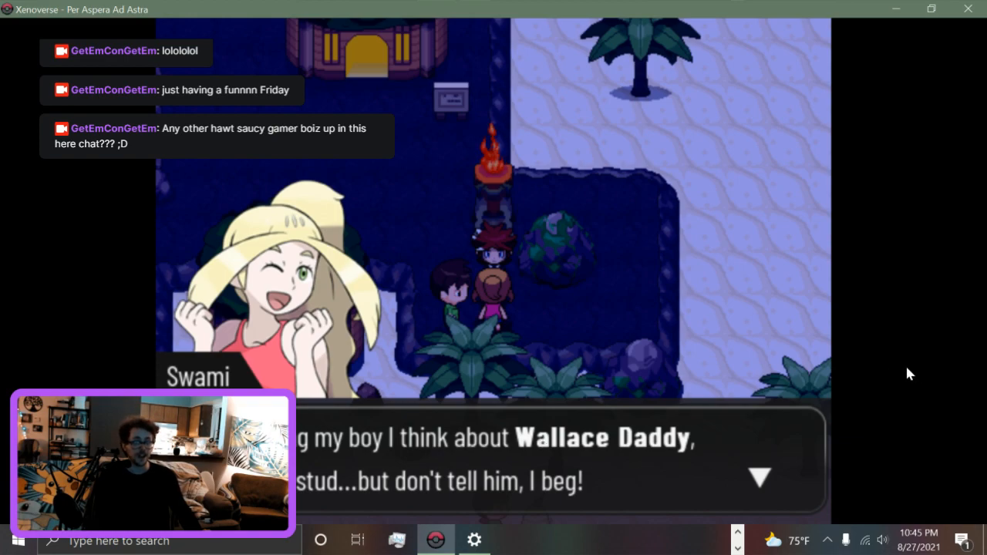
mouse_move(888, 370)
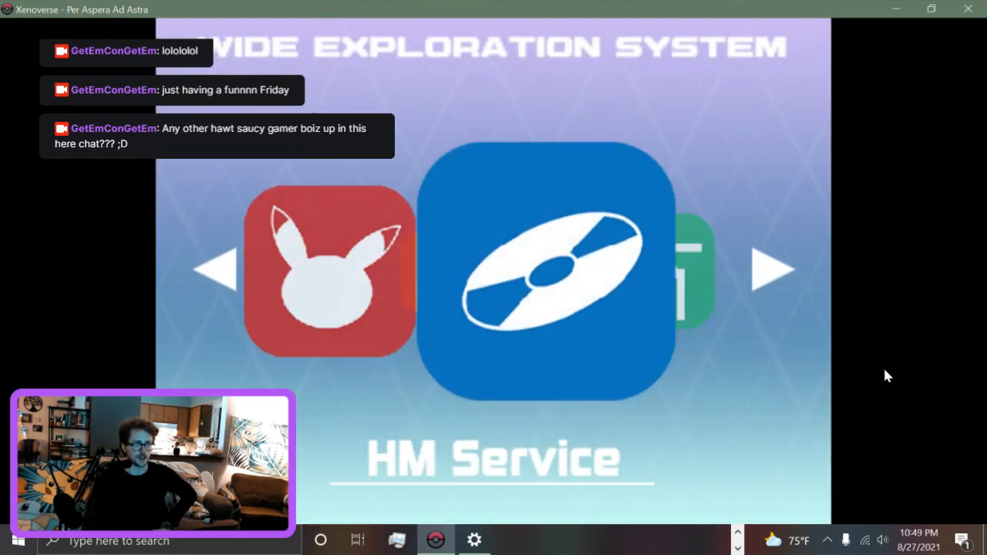
Step: Move through the Wide Exploration System menu from HM Service to the Map entry
left_click(775, 269)
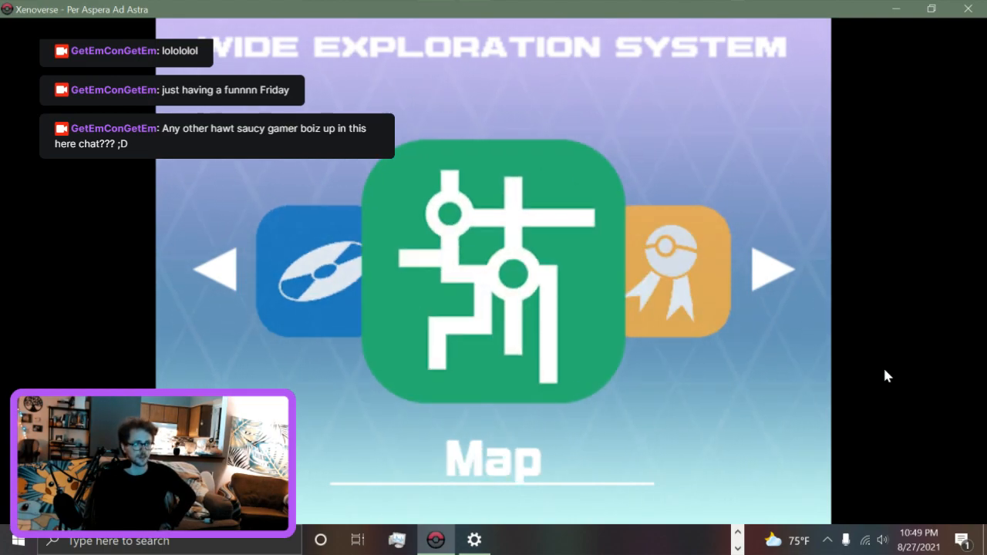
left_click(778, 270)
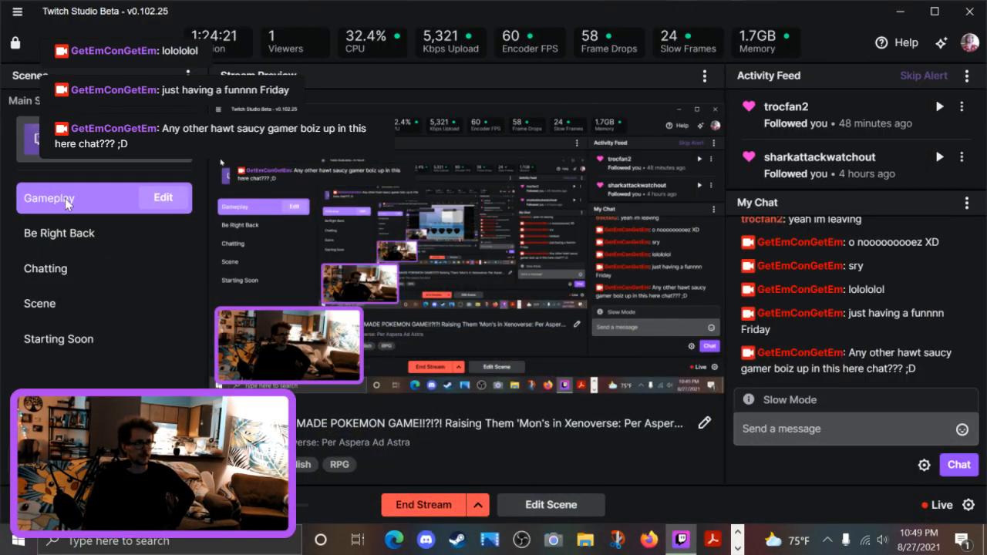
Step: Switch to Twitch Studio to review the Gameplay scene, activity feed and chat
left_click(59, 233)
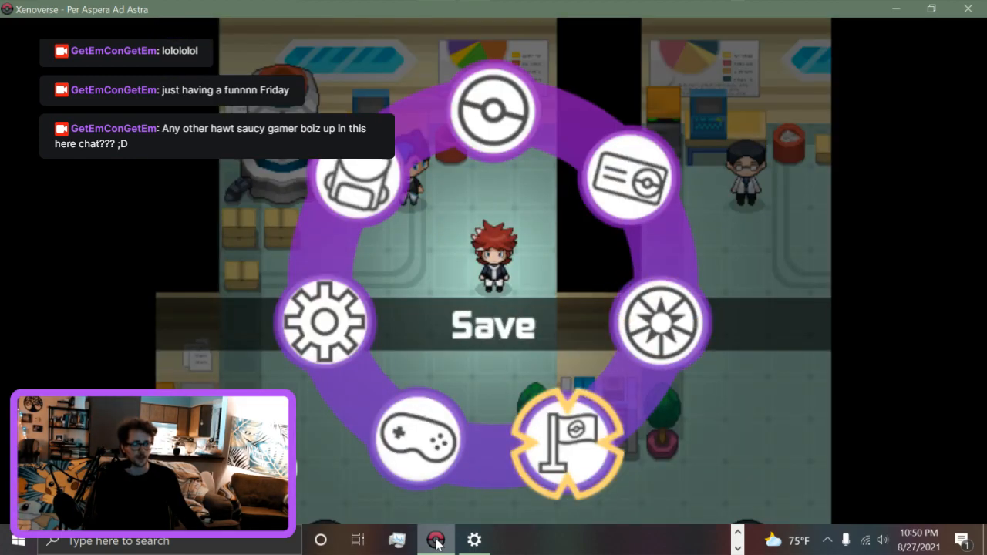
Step: Save the game, confirming Yes and agreeing to overwrite the existing save file
left_click(568, 445)
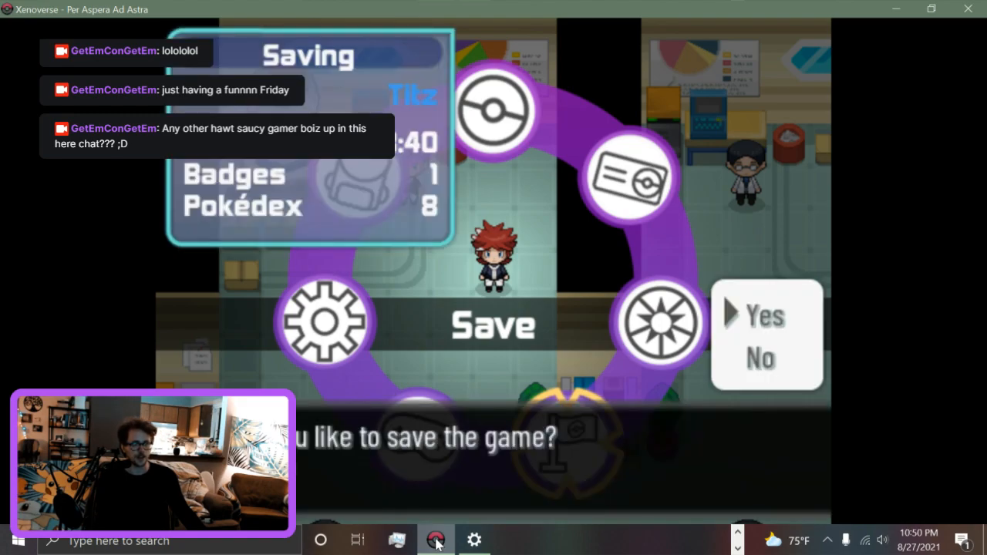
left_click(764, 315)
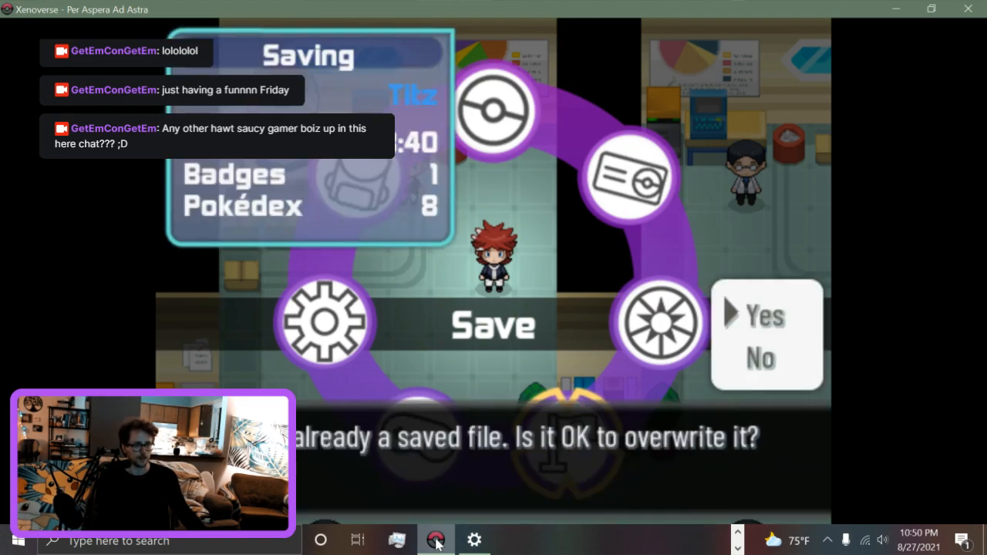
left_click(763, 315)
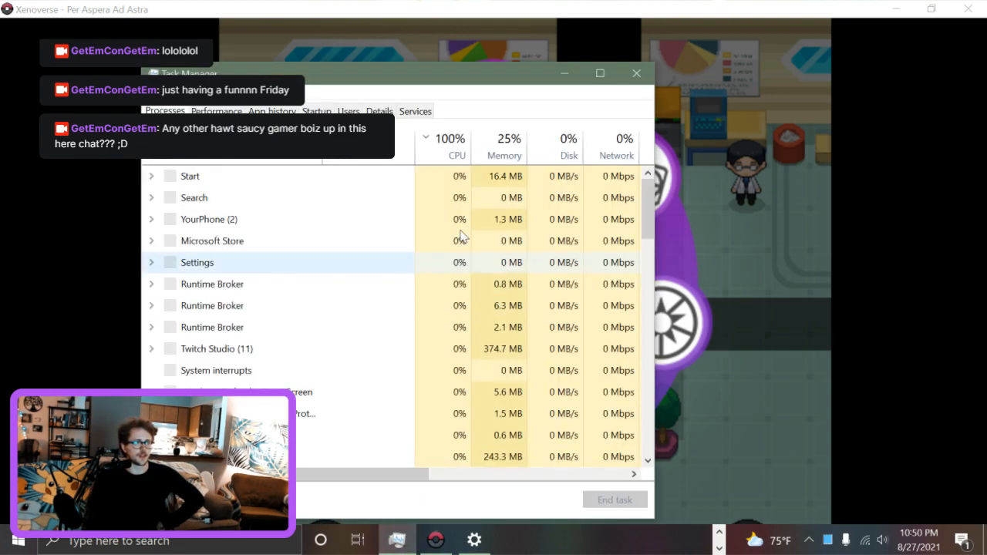
Step: Sort Task Manager's processes by CPU usage, showing Twitch Studio as the heaviest
left_click(457, 147)
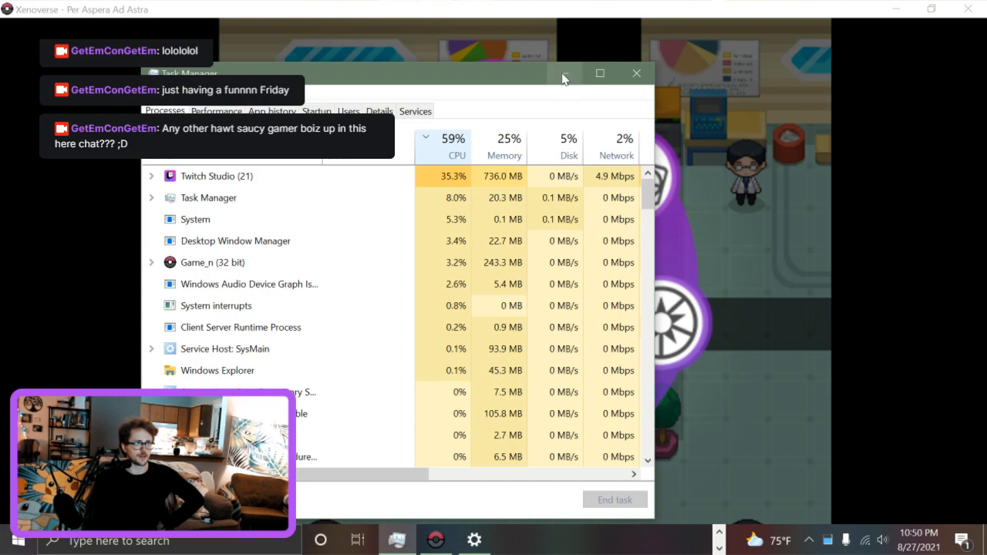
left_click(636, 72)
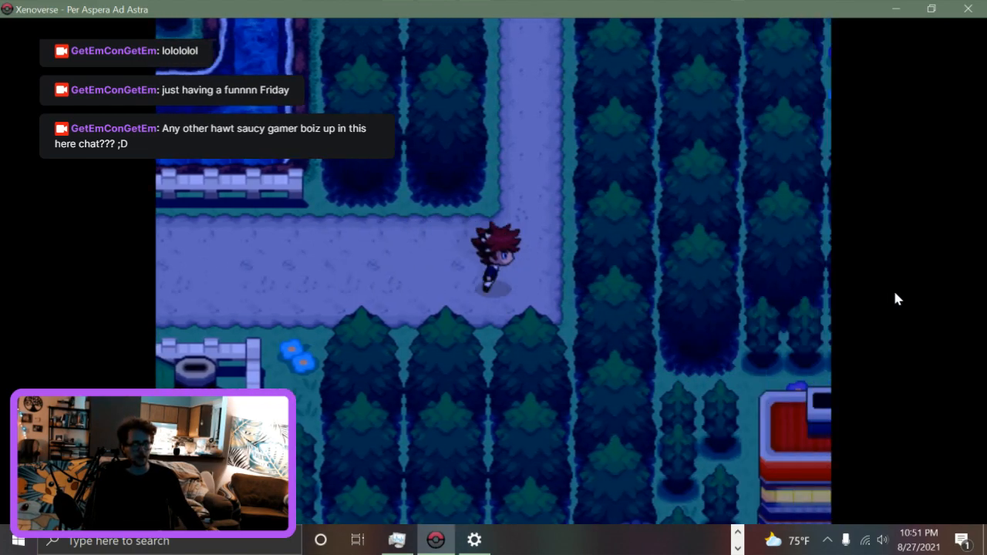
Step: Walk the trainer up the night-time forest path past the fenced area
key("up")
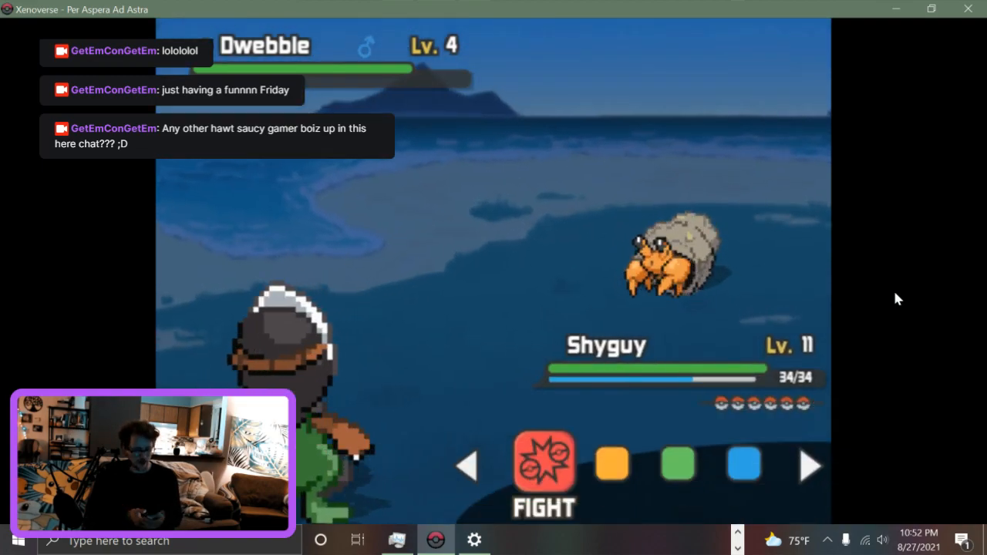
Step: Choose FIGHT to attack the wild level 4 Dwebble with Shyguy
left_click(543, 463)
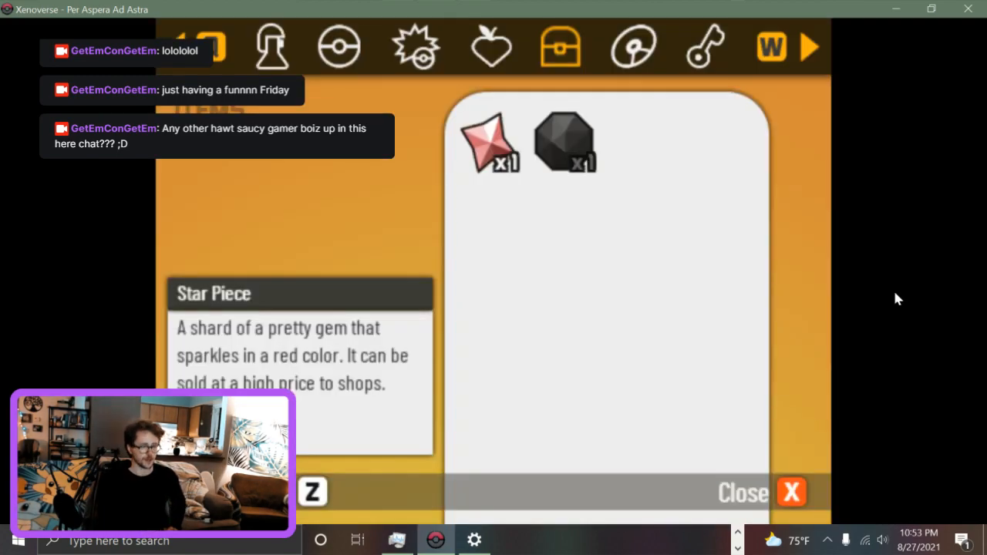
Step: Inspect the Star Piece in the bag, then page through Totodile's summary
left_click(563, 142)
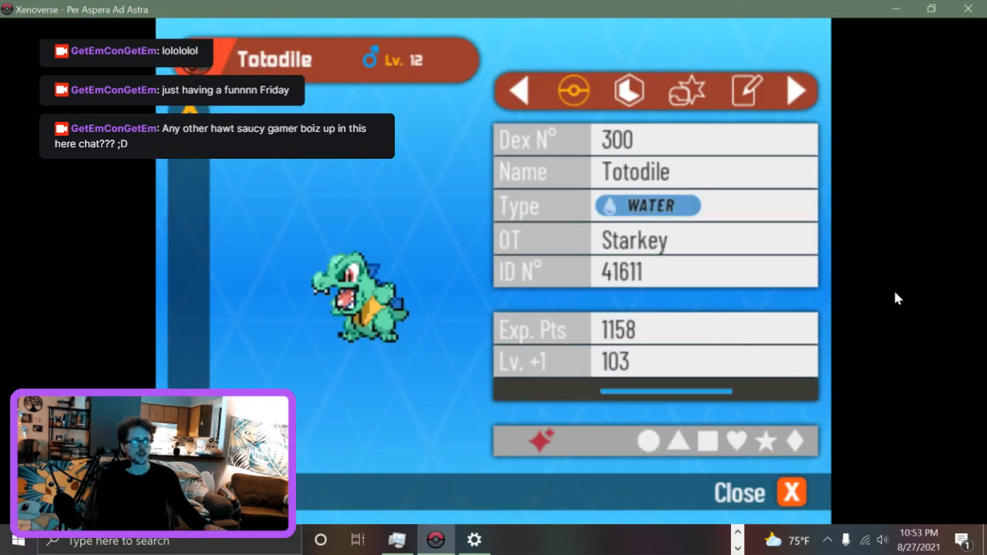
left_click(685, 89)
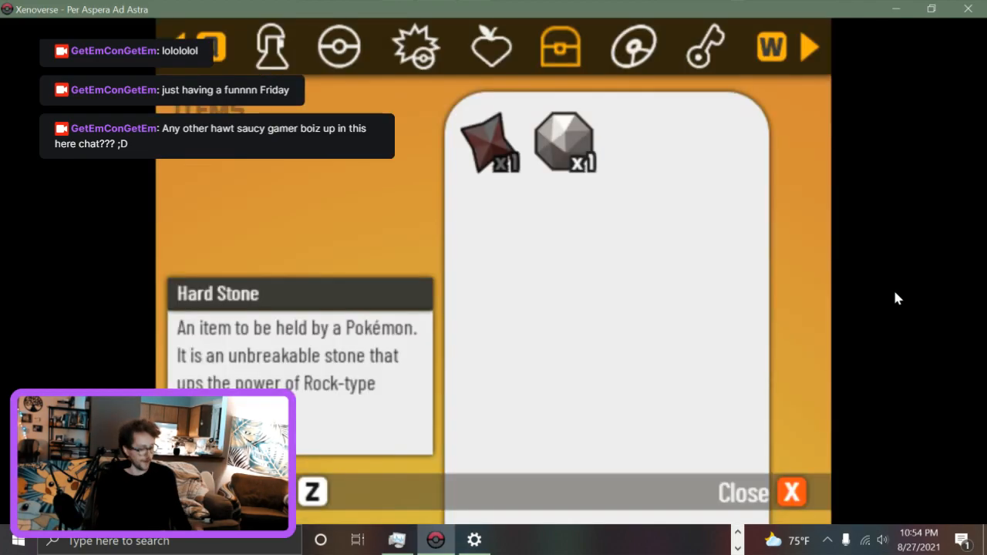
Step: Browse the TMs pocket for items to sell and decline selling the Hard Stone
left_click(635, 47)
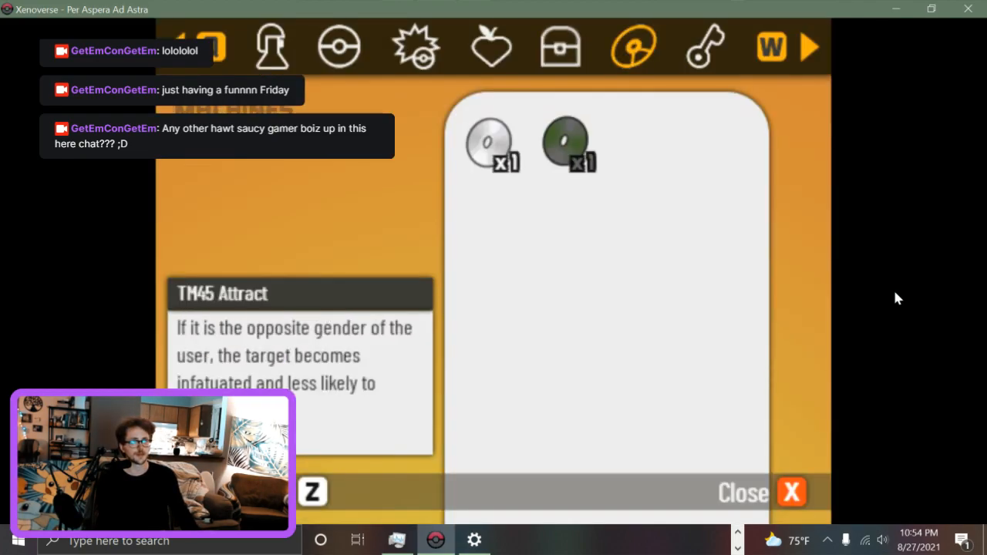
left_click(560, 47)
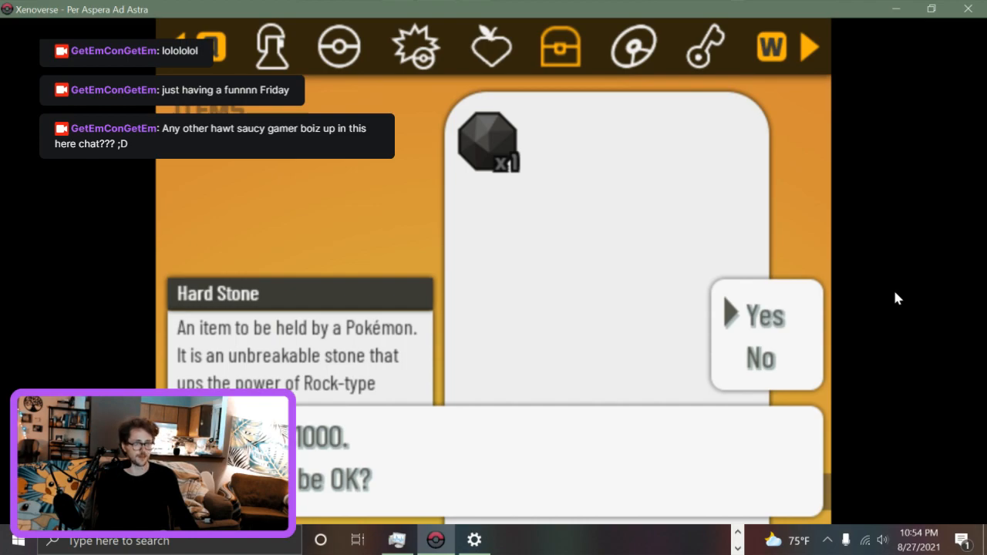
left_click(765, 315)
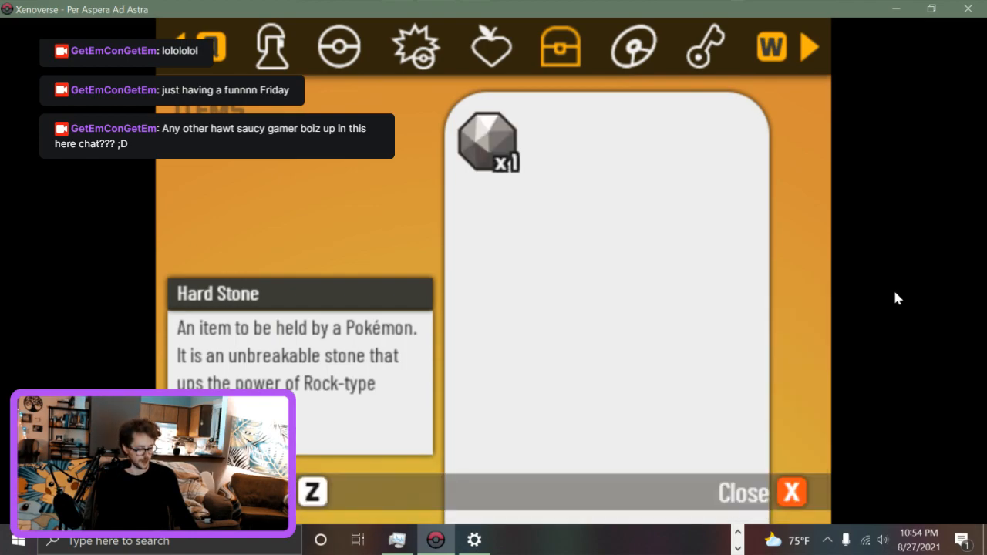
Step: Check the Poké Balls pocket, close the sell screen and pick from the shopkeeper's choices
left_click(339, 46)
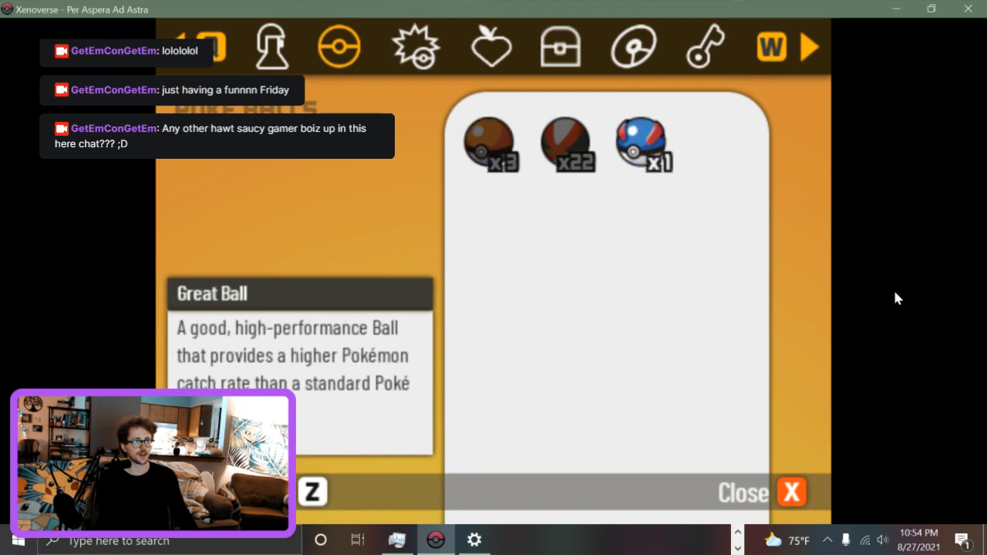
left_click(271, 47)
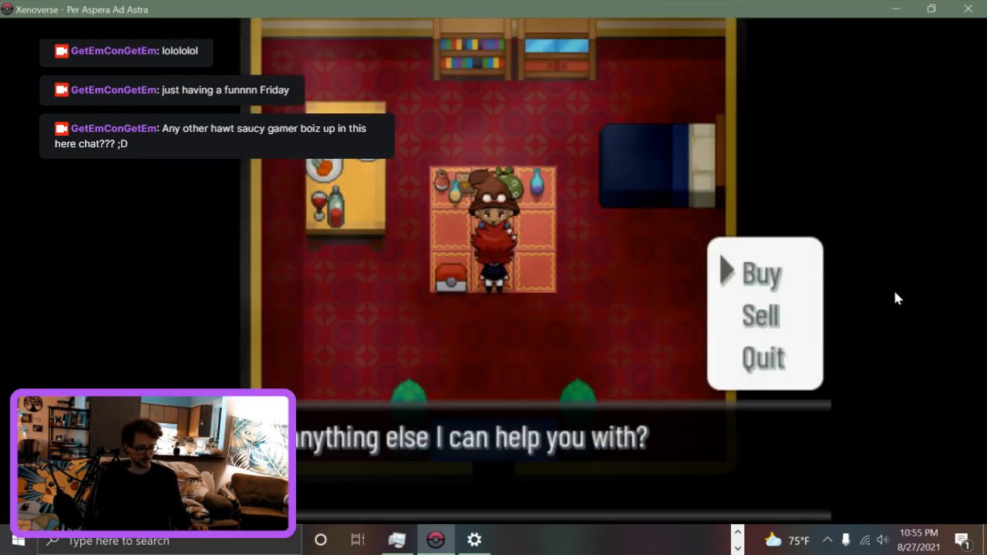
left_click(762, 273)
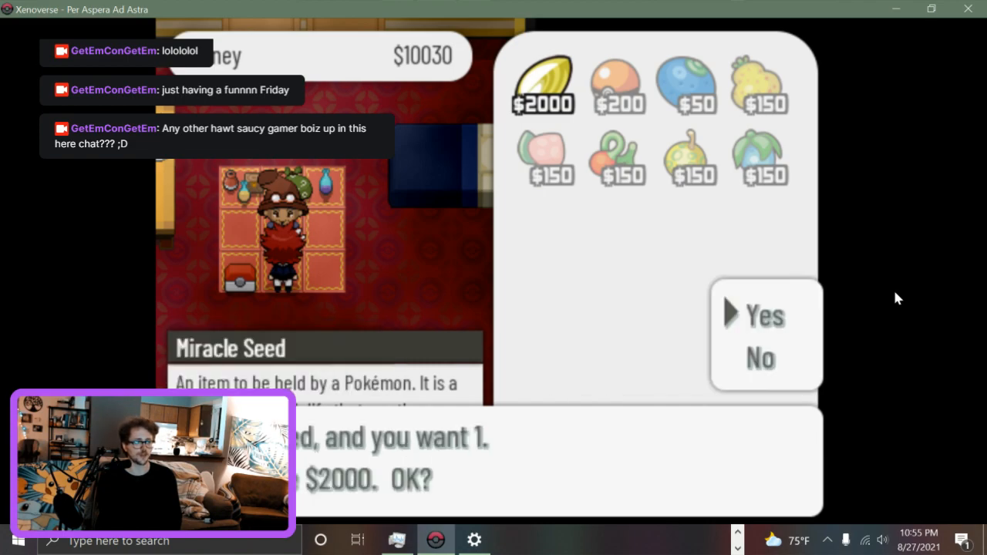
Step: Confirm buying one Miracle Seed for $2000, then buy a Pecha Berry and select Aspear Berry
left_click(764, 315)
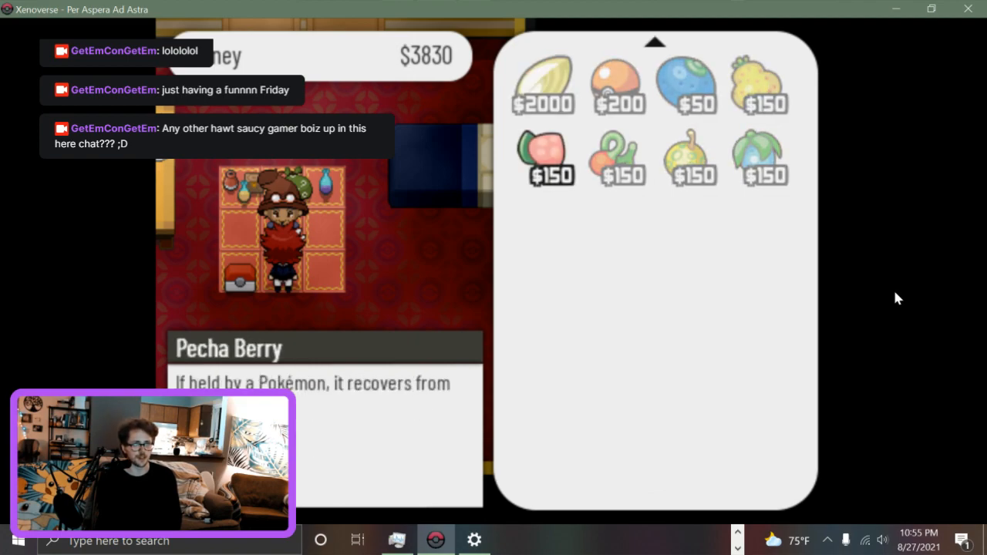
left_click(617, 157)
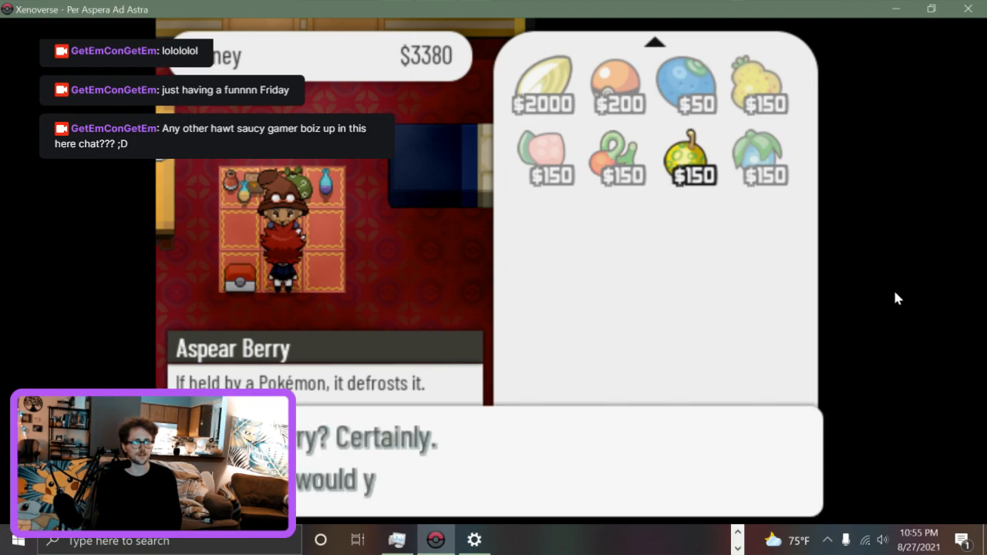
left_click(691, 157)
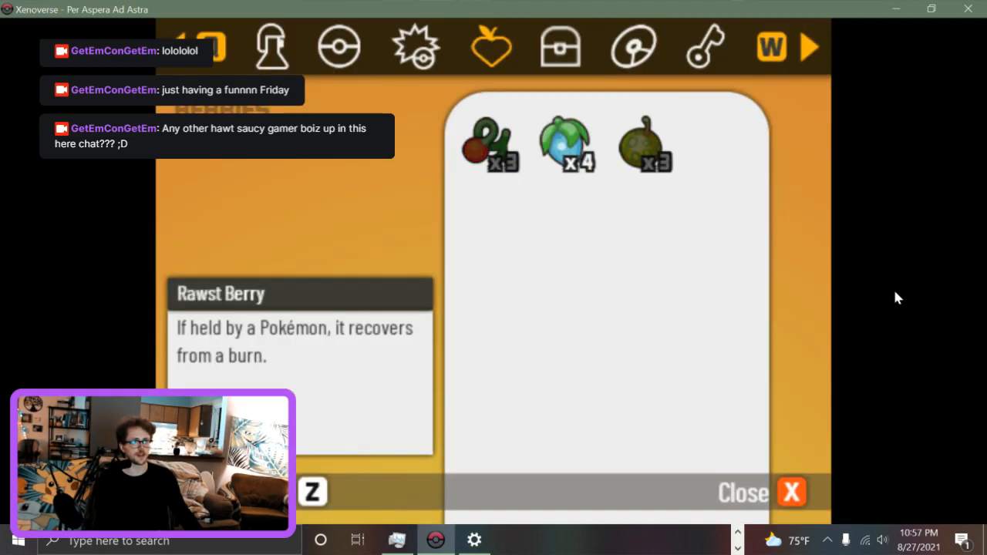
Step: Give the Miracle Seed from the held-items pocket to a Pokémon and return to the map
left_click(560, 46)
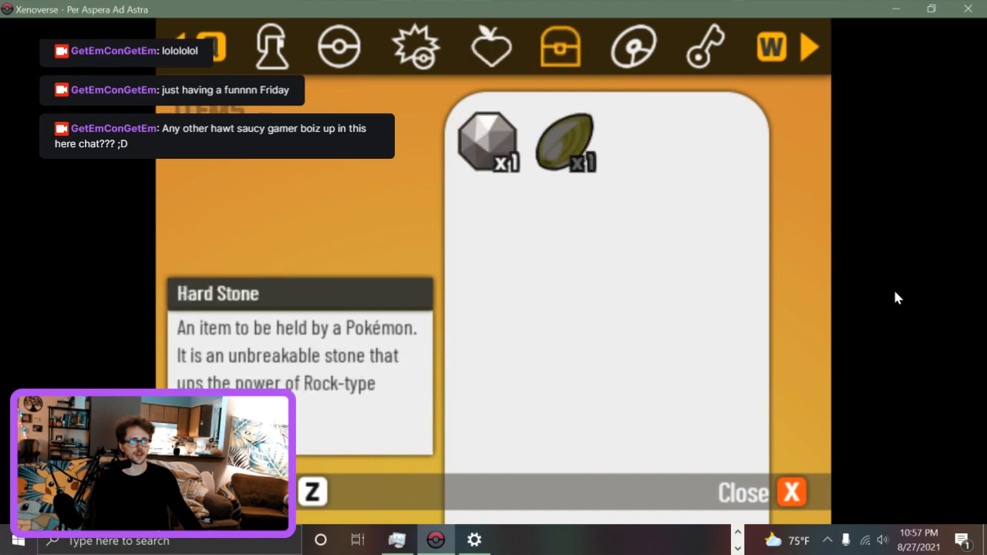
left_click(565, 141)
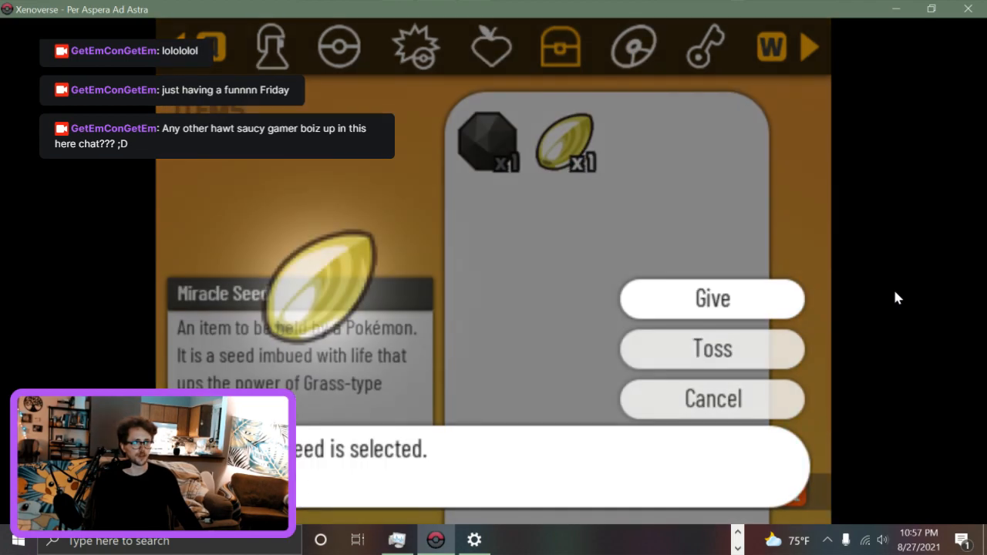
left_click(711, 300)
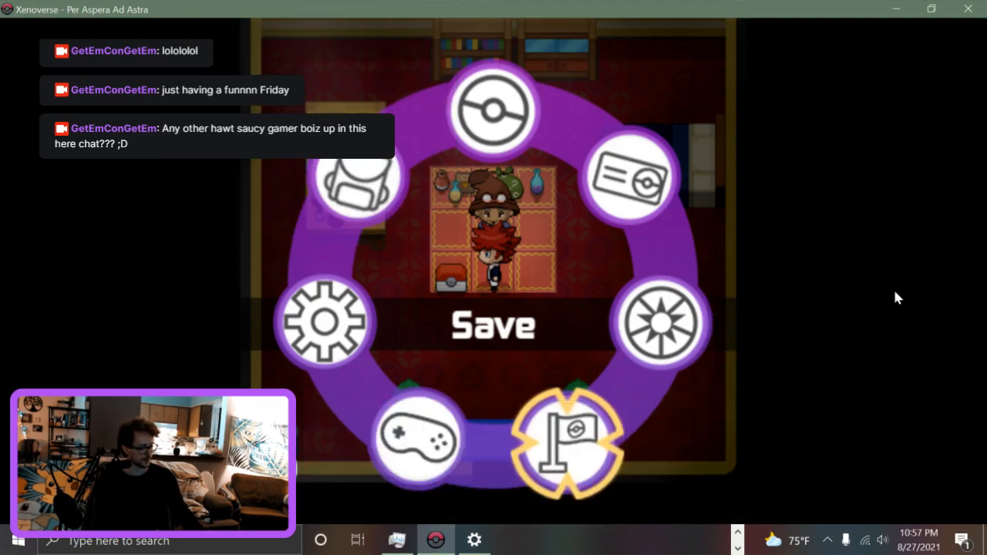
left_click(568, 438)
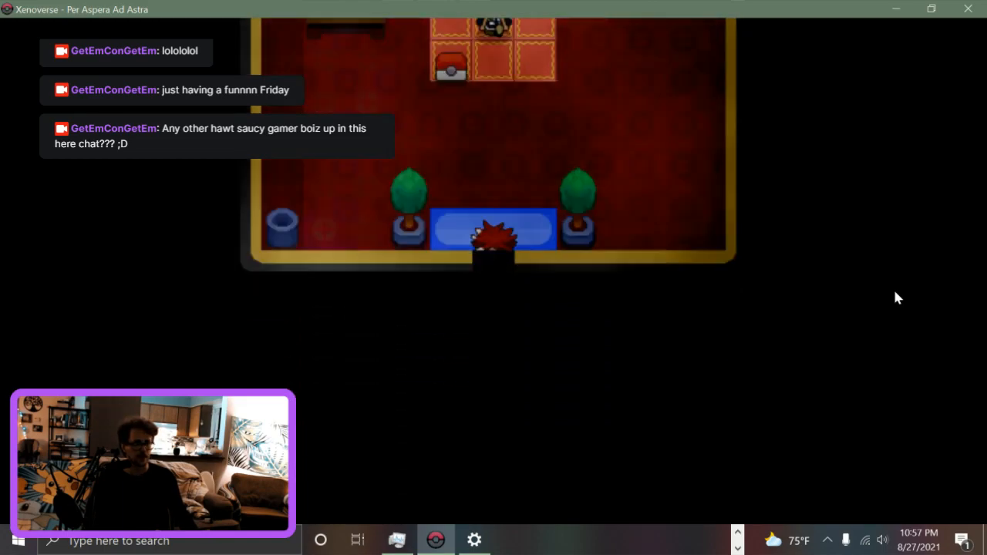